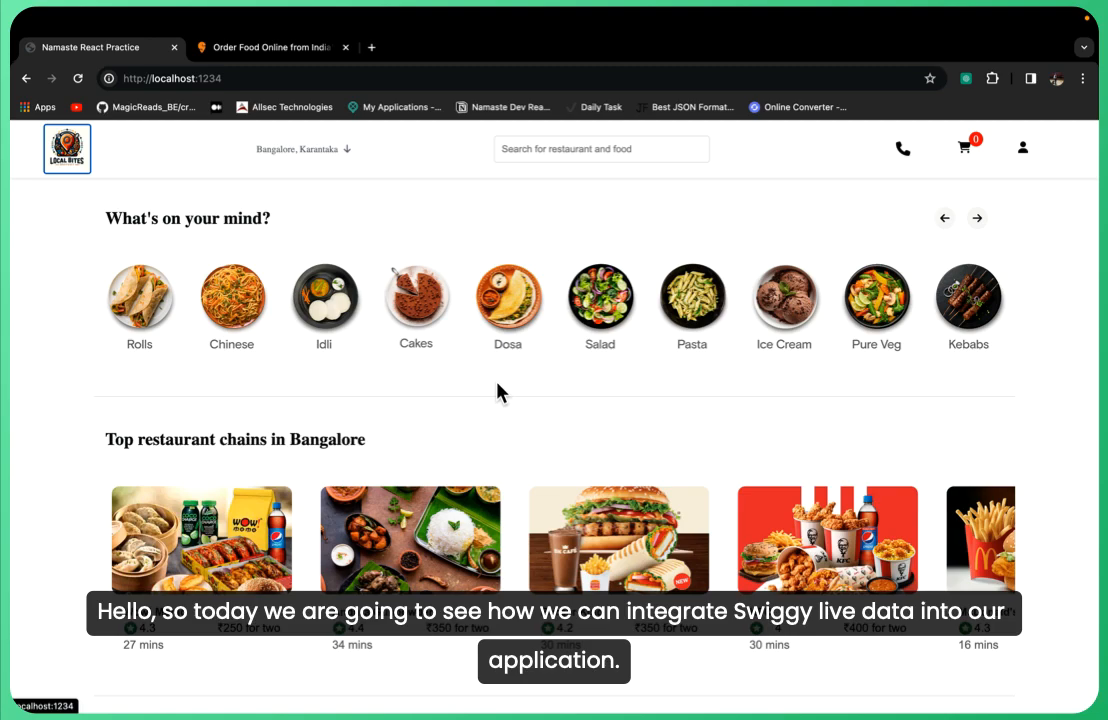
{"action": "mouse_move", "coordinate": [570, 221]}
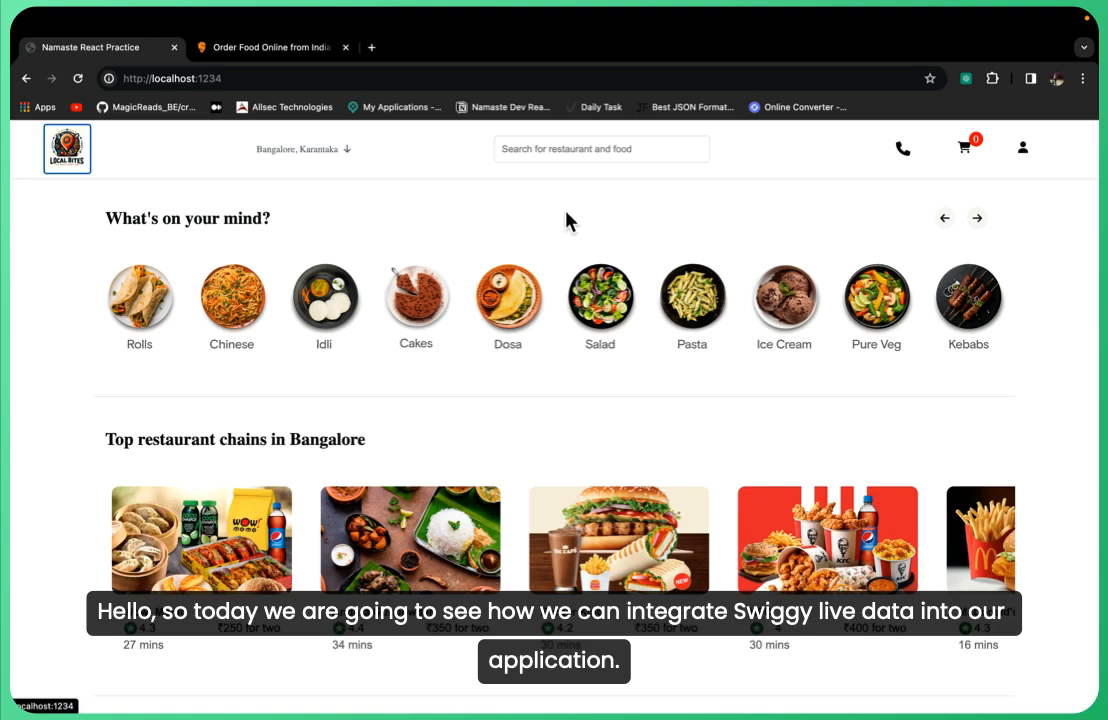
{"action": "mouse_move", "coordinate": [562, 222]}
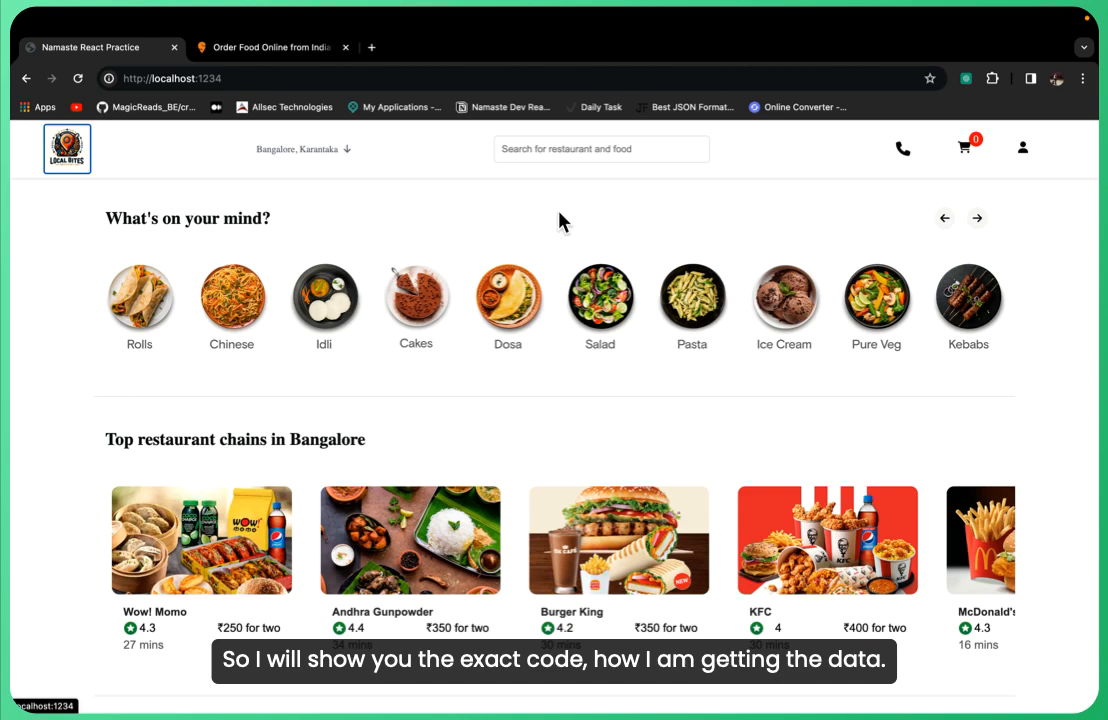
{"action": "mouse_move", "coordinate": [502, 251]}
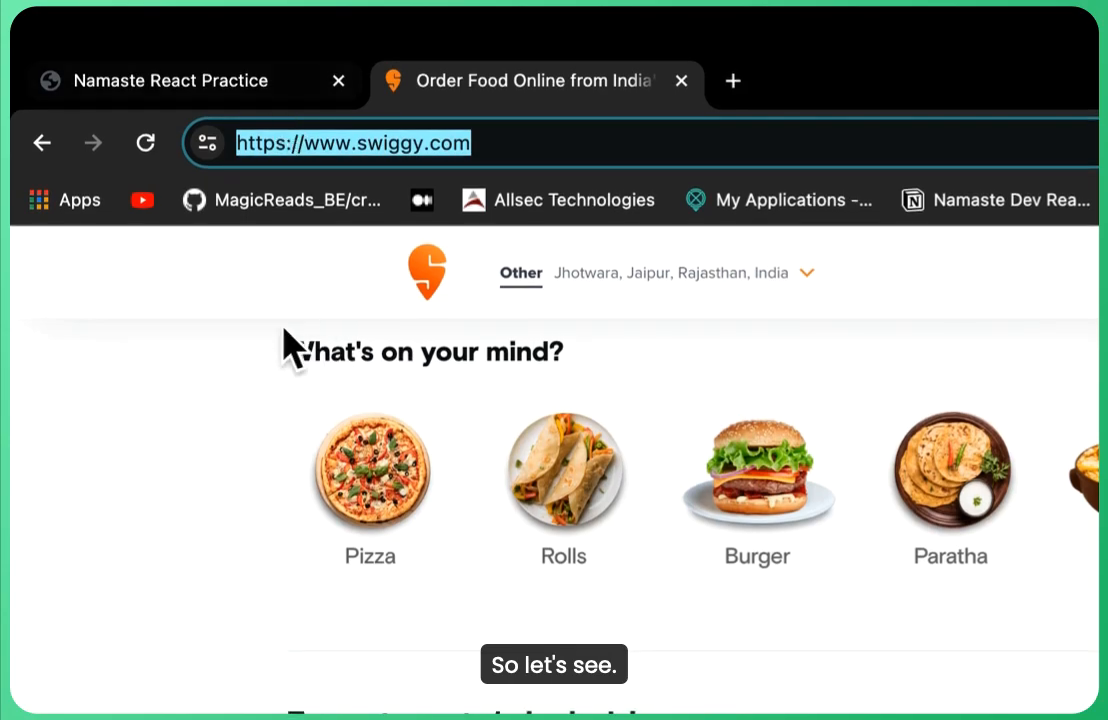
Inspect the Swiggy page and select the v5 restaurant listing request to view its headers
{"action": "right_click", "coordinate": [290, 345]}
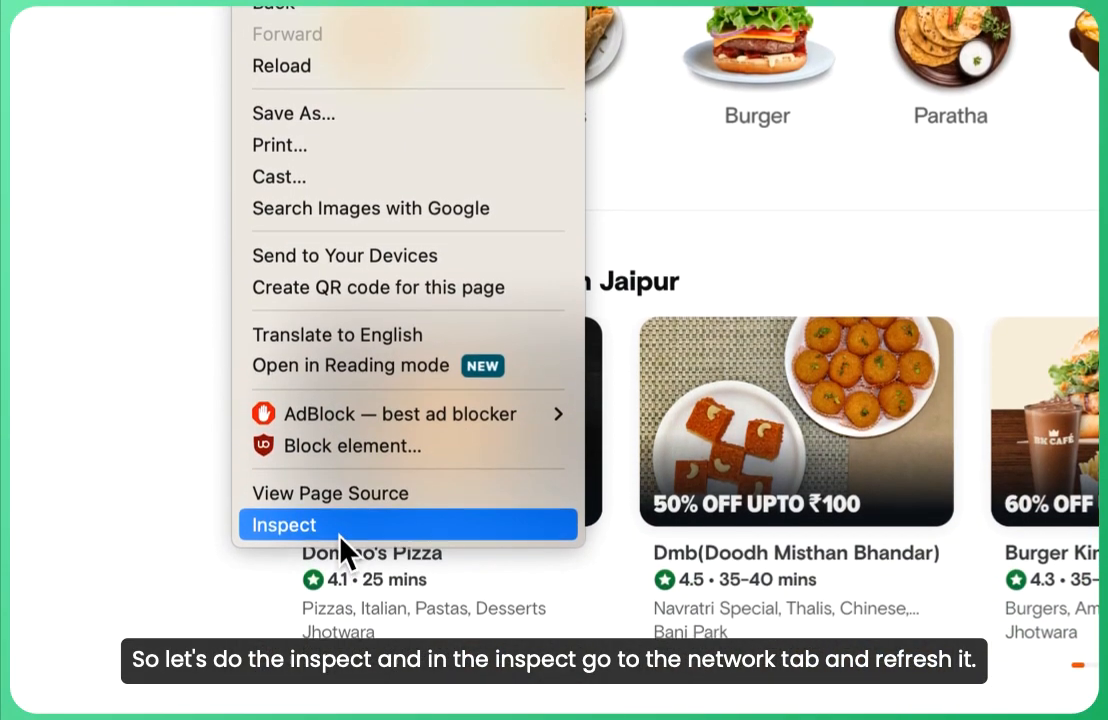
{"action": "left_click", "coordinate": [284, 524]}
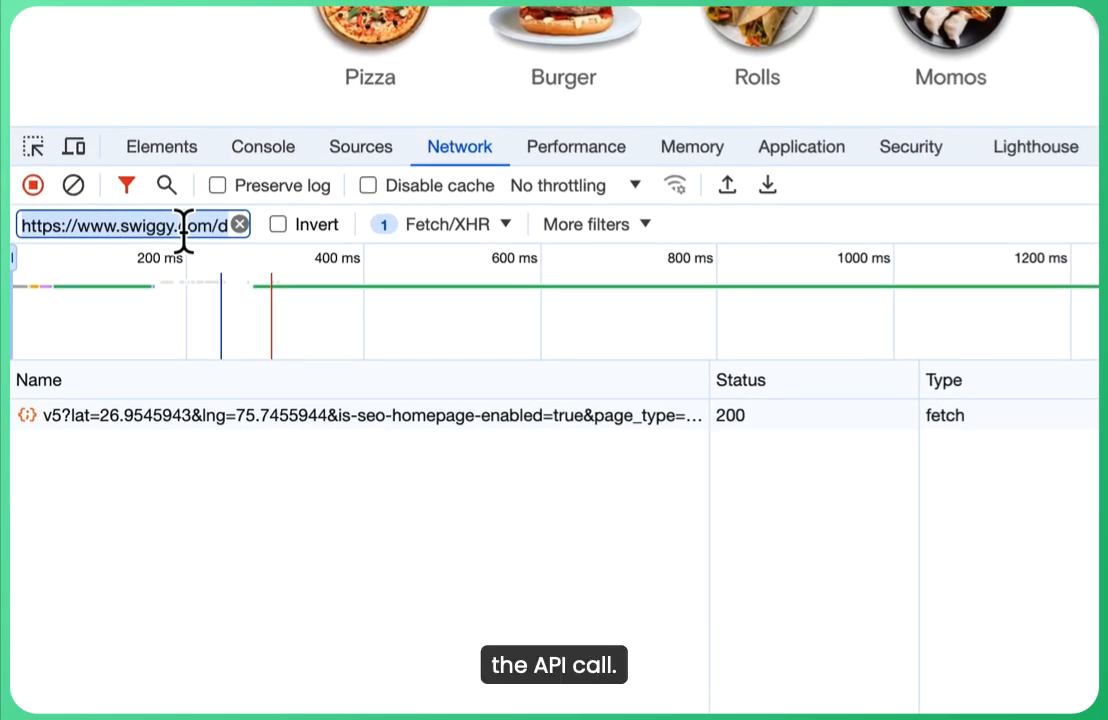
{"action": "mouse_move", "coordinate": [420, 450]}
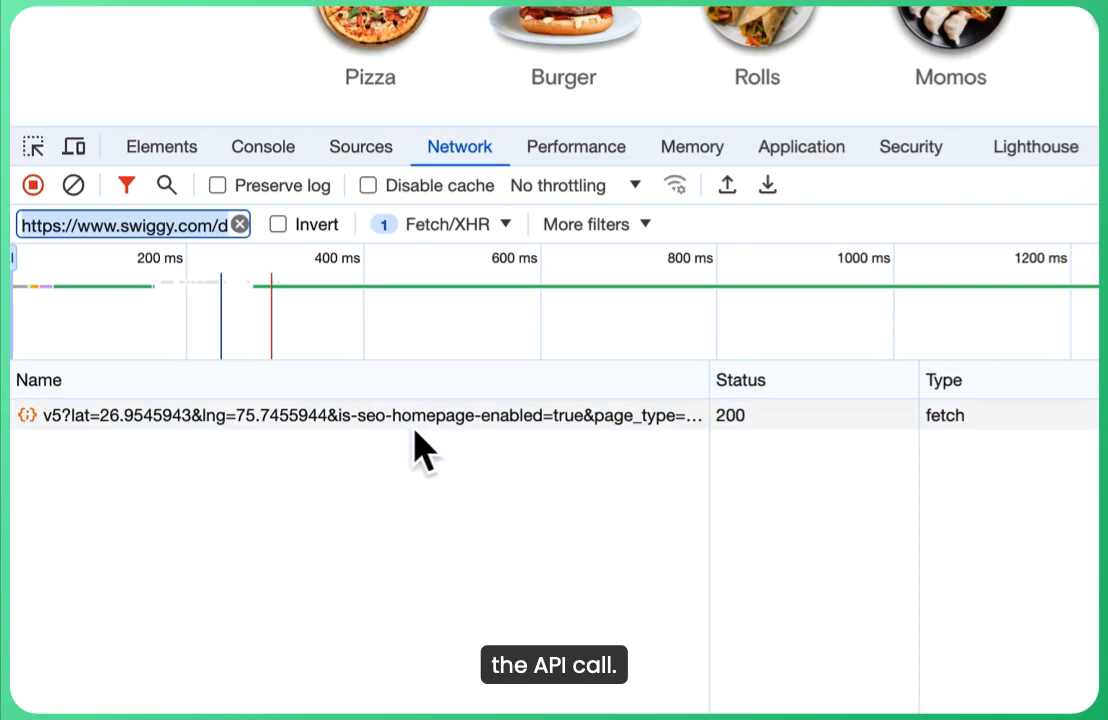
{"action": "left_click", "coordinate": [360, 415]}
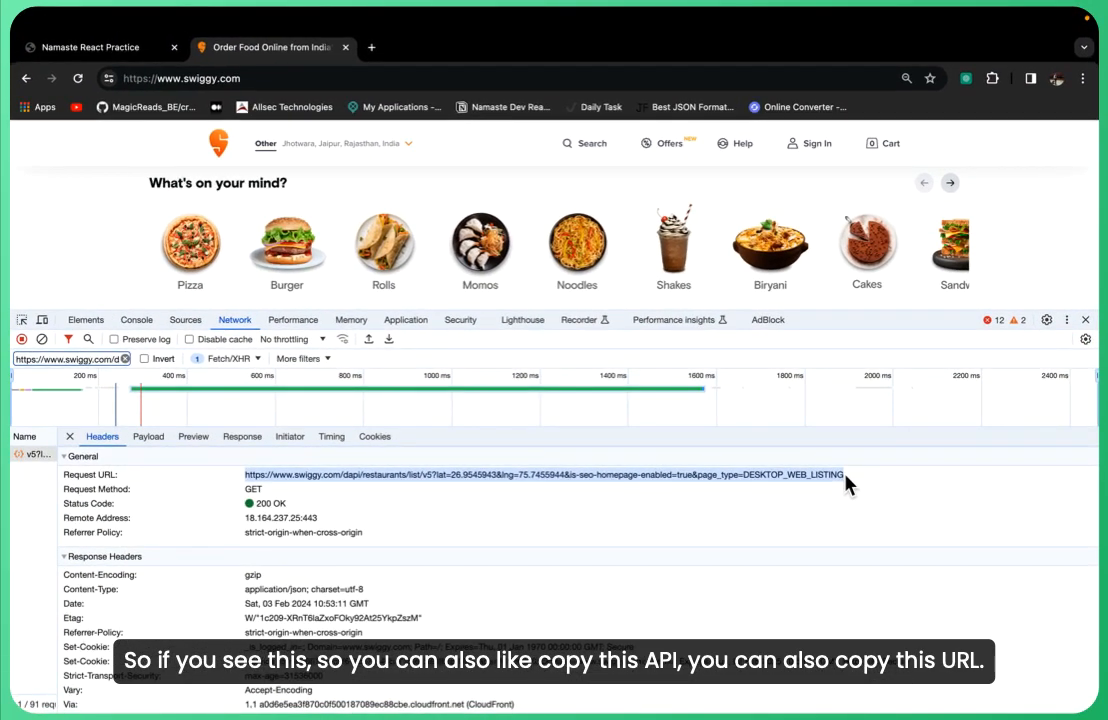
Show the listing request's JSON response and search it for 'Top Rest'
{"action": "left_click", "coordinate": [242, 436]}
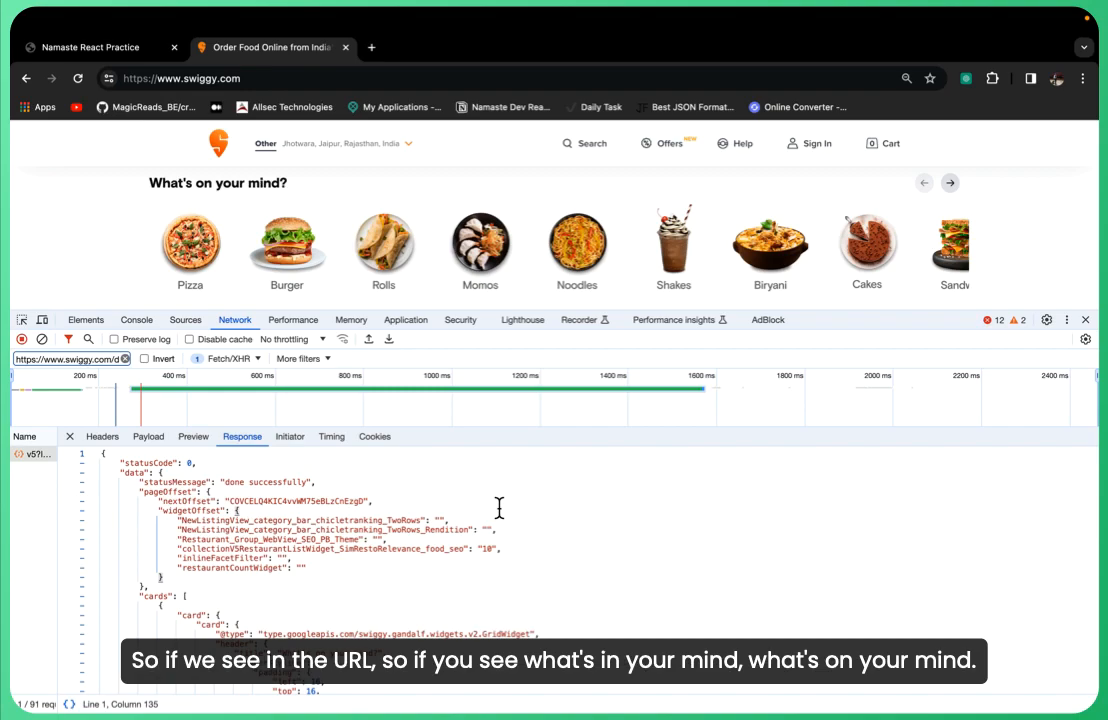
{"action": "key", "text": "Ctrl+f"}
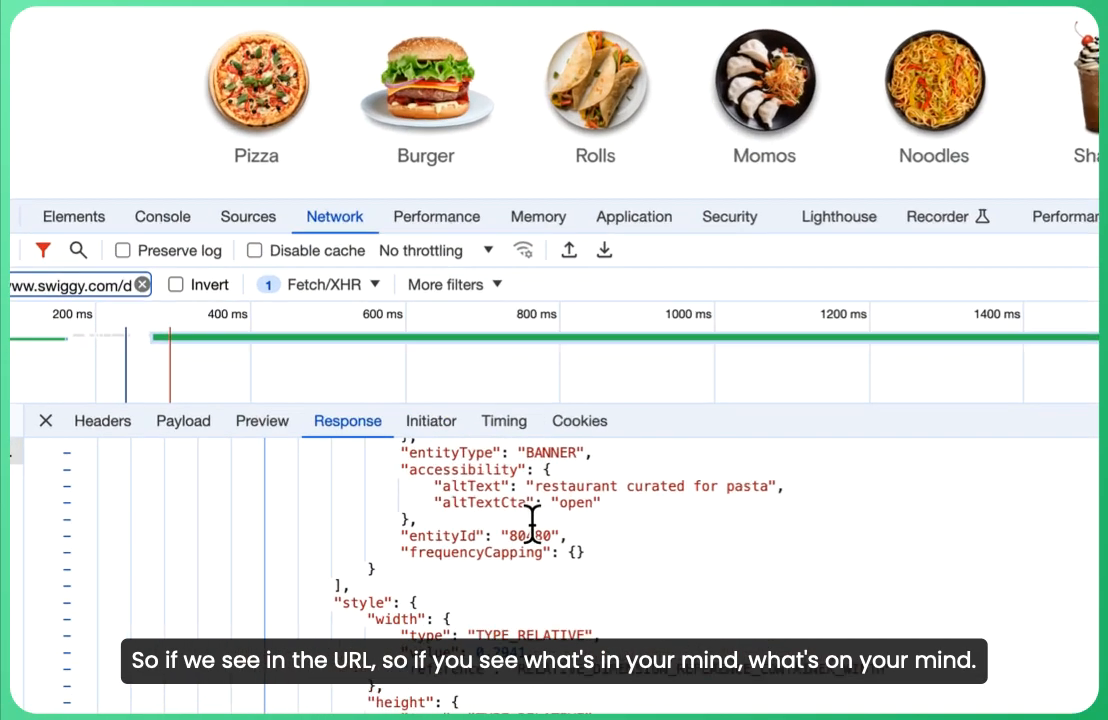
{"action": "scroll", "scroll_direction": "down", "scroll_amount": 3}
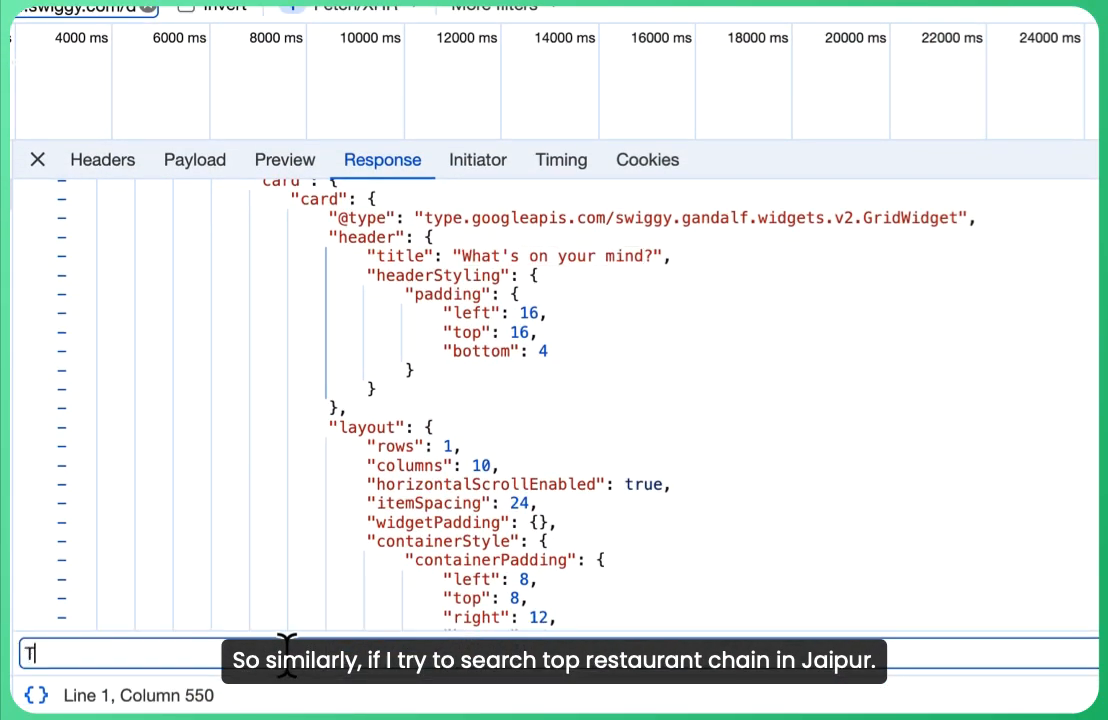
{"action": "type", "text": "Top Rest"}
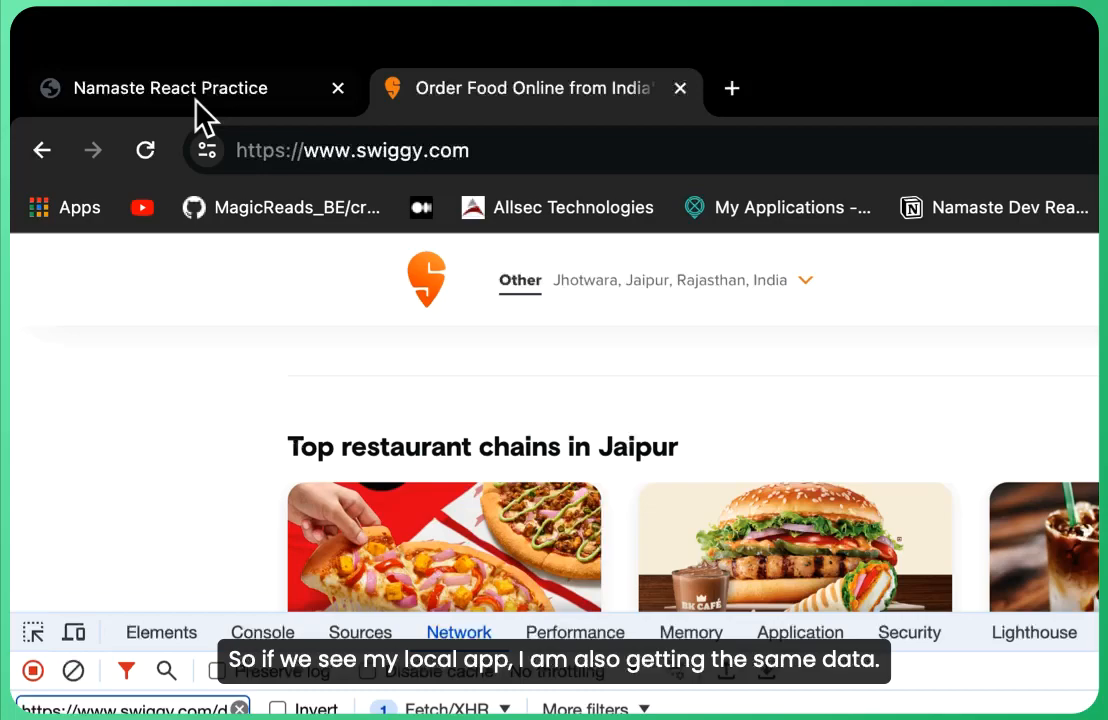
In the local React app, search for 'jaipur' and choose Jaipur as the delivery location
{"action": "left_click", "coordinate": [170, 88]}
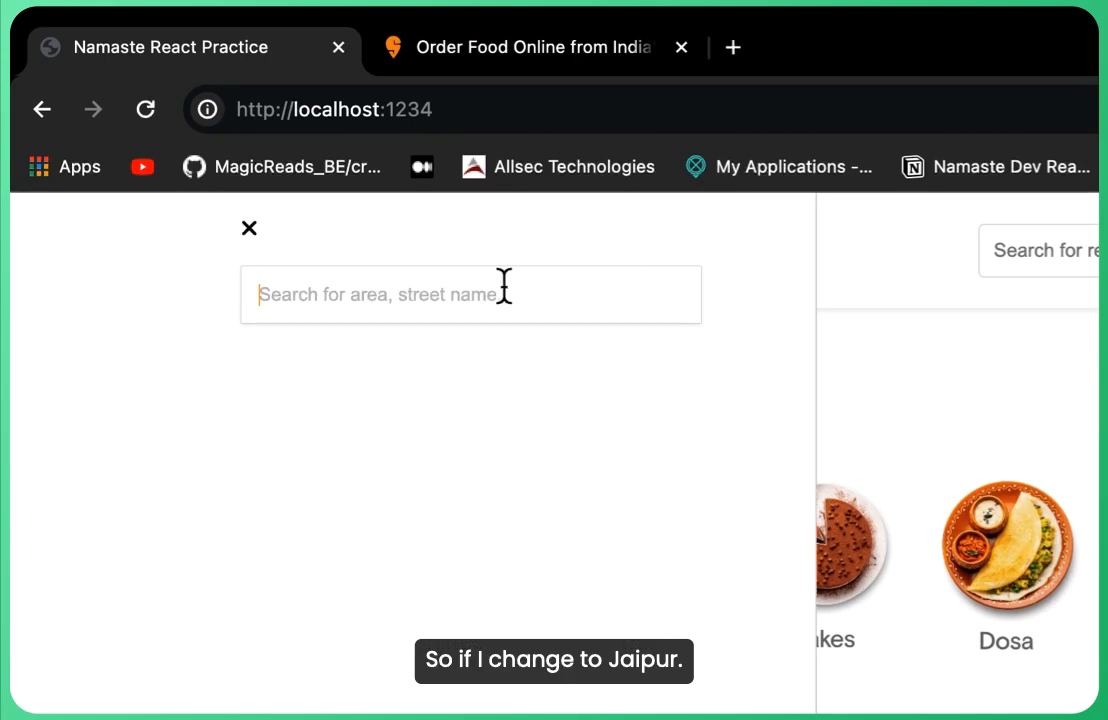
{"action": "type", "text": "jaipur"}
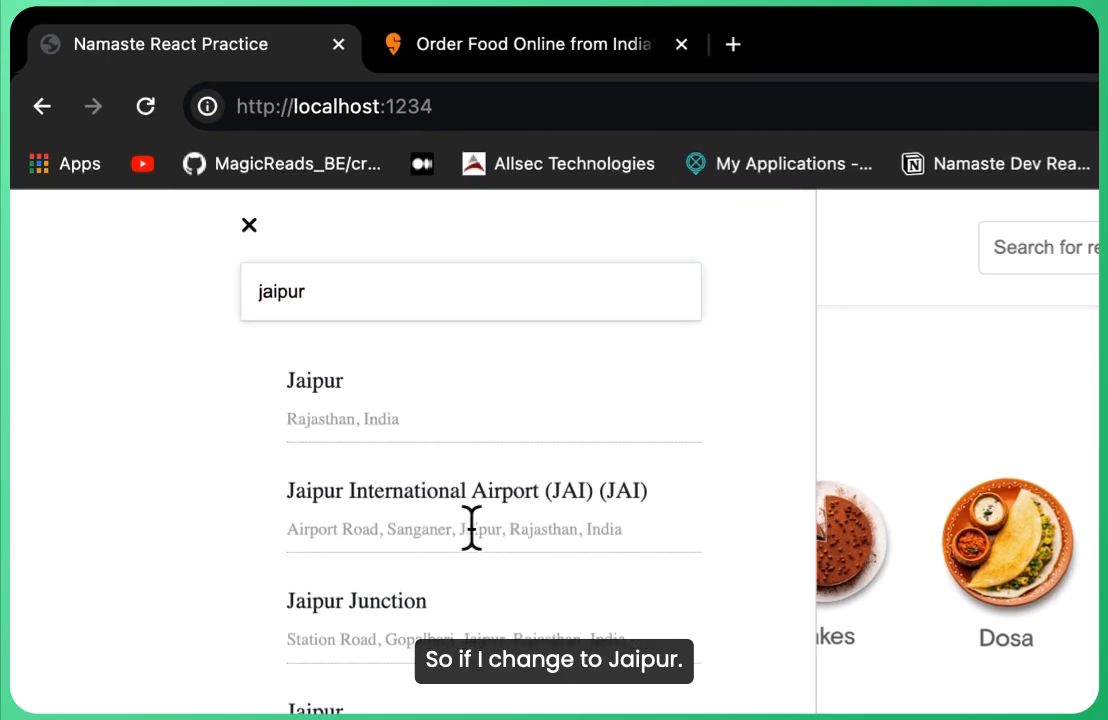
{"action": "left_click", "coordinate": [314, 380]}
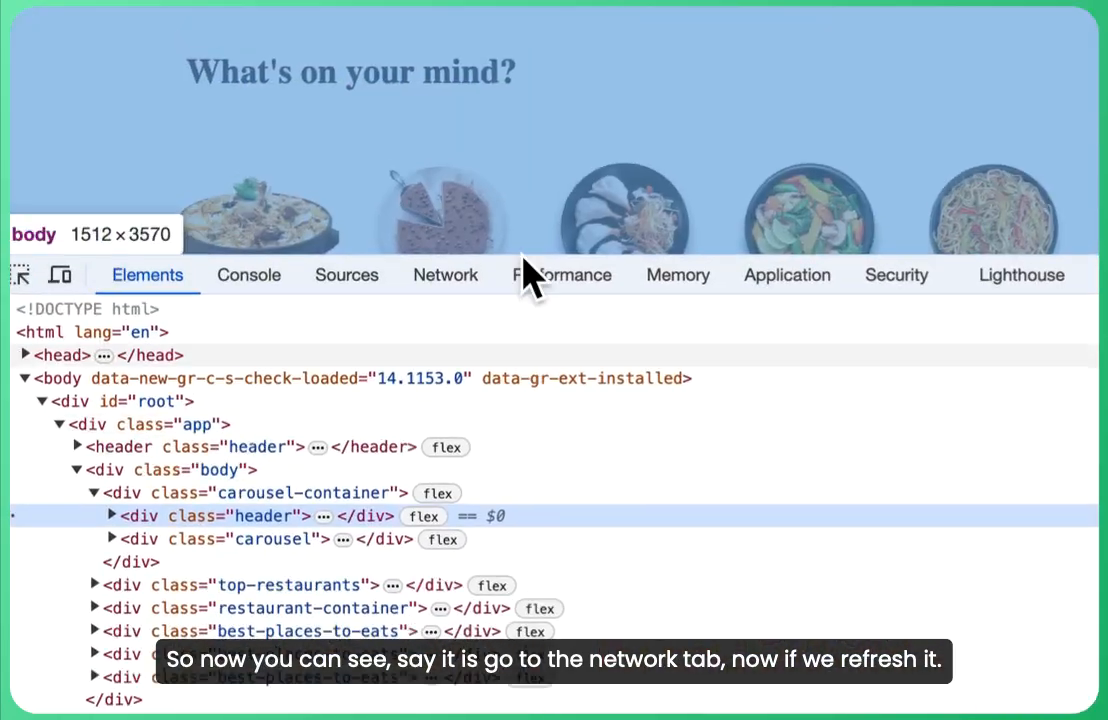
{"action": "left_click", "coordinate": [445, 274]}
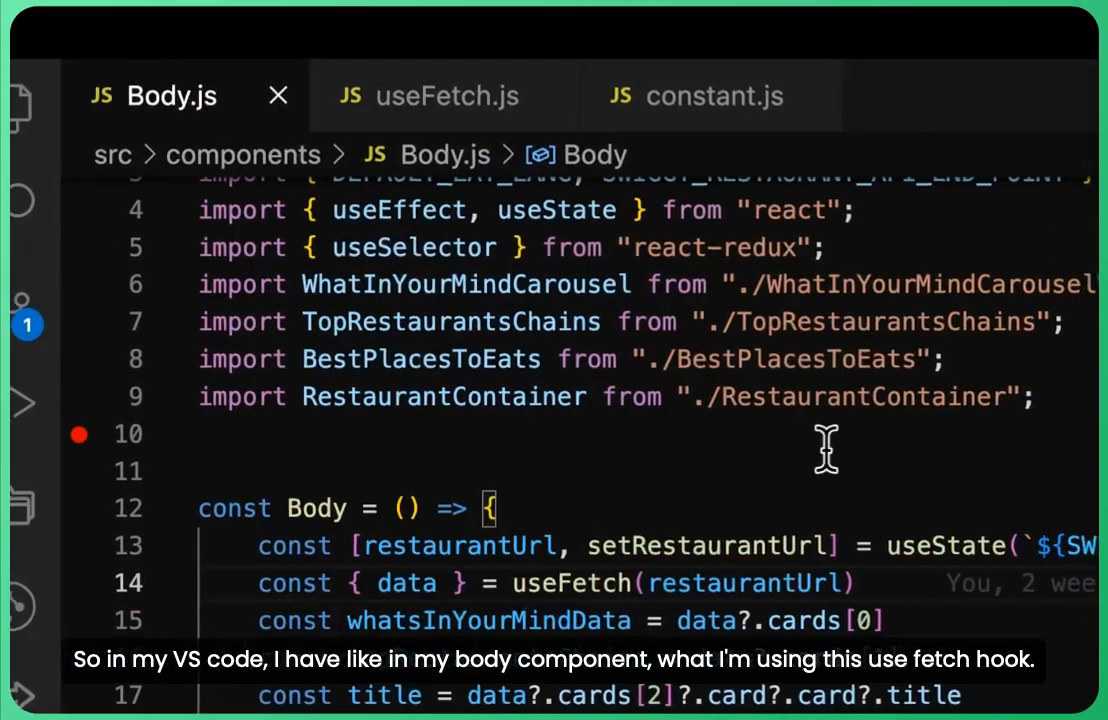
Scroll through Body.js and highlight restaurantUrl passed to useFetch
{"action": "scroll", "scroll_direction": "down", "scroll_amount": 3}
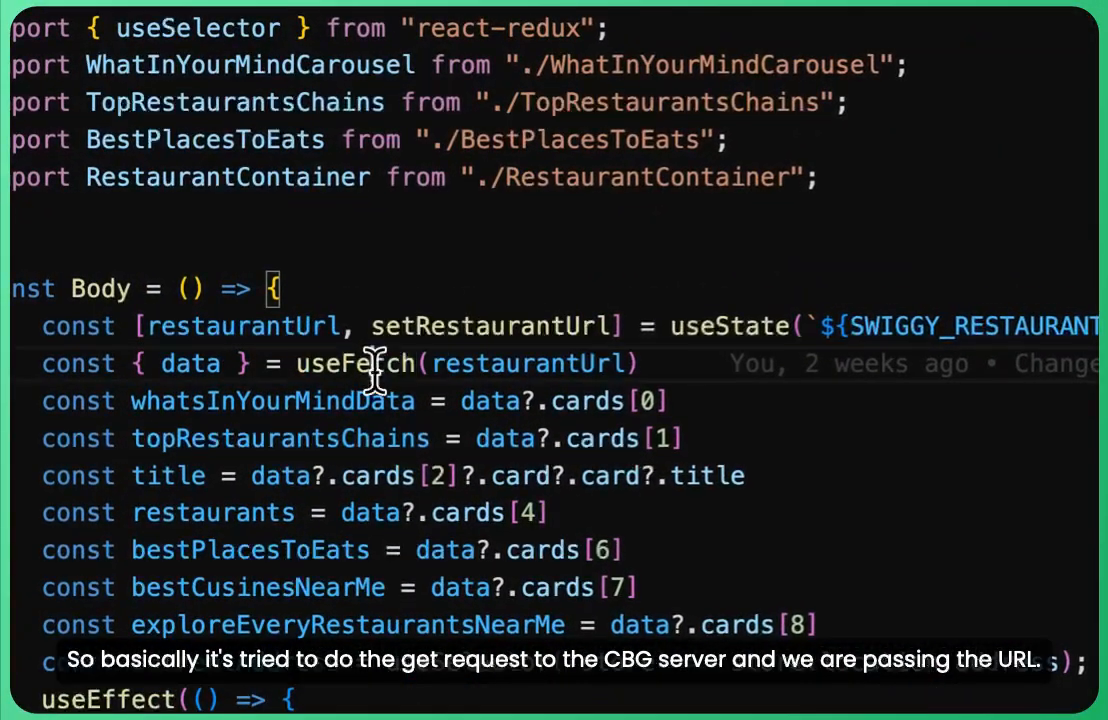
{"action": "double_click", "coordinate": [355, 363]}
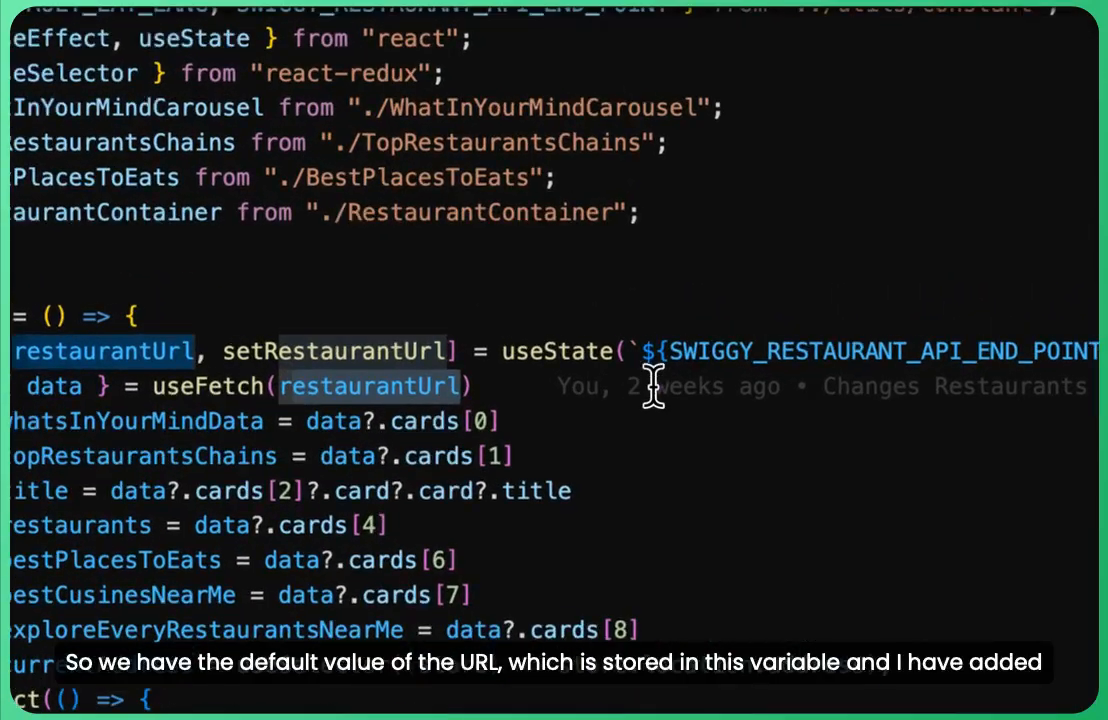
{"action": "scroll", "scroll_direction": "down", "scroll_amount": 3}
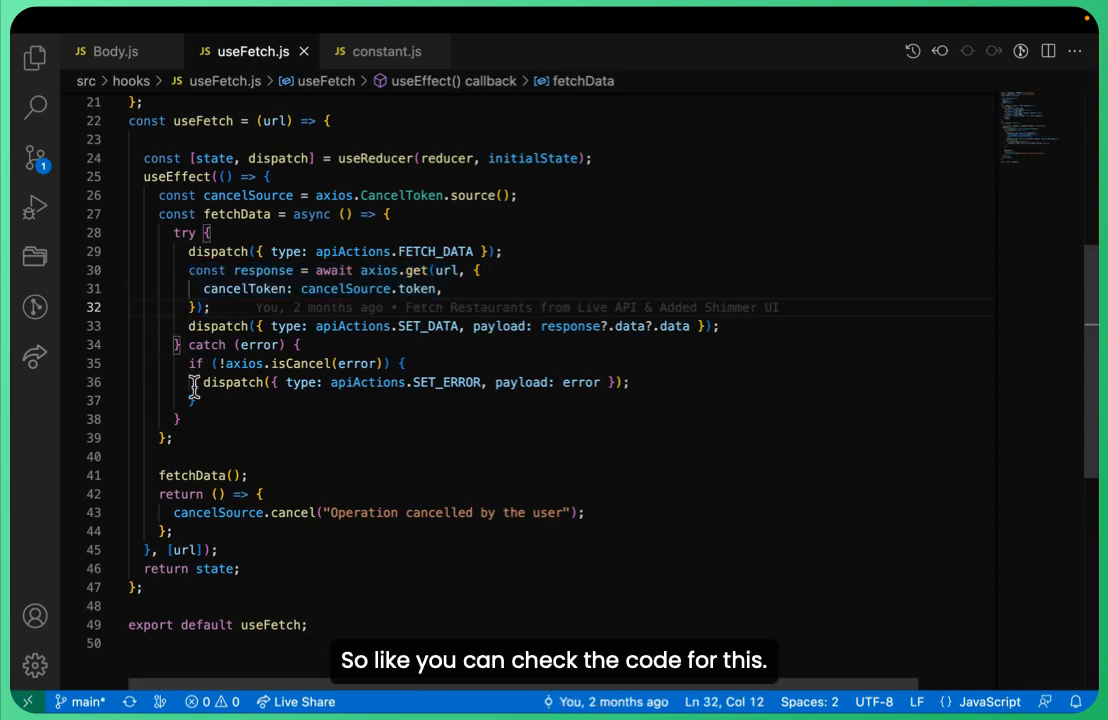
{"action": "mouse_move", "coordinate": [150, 587]}
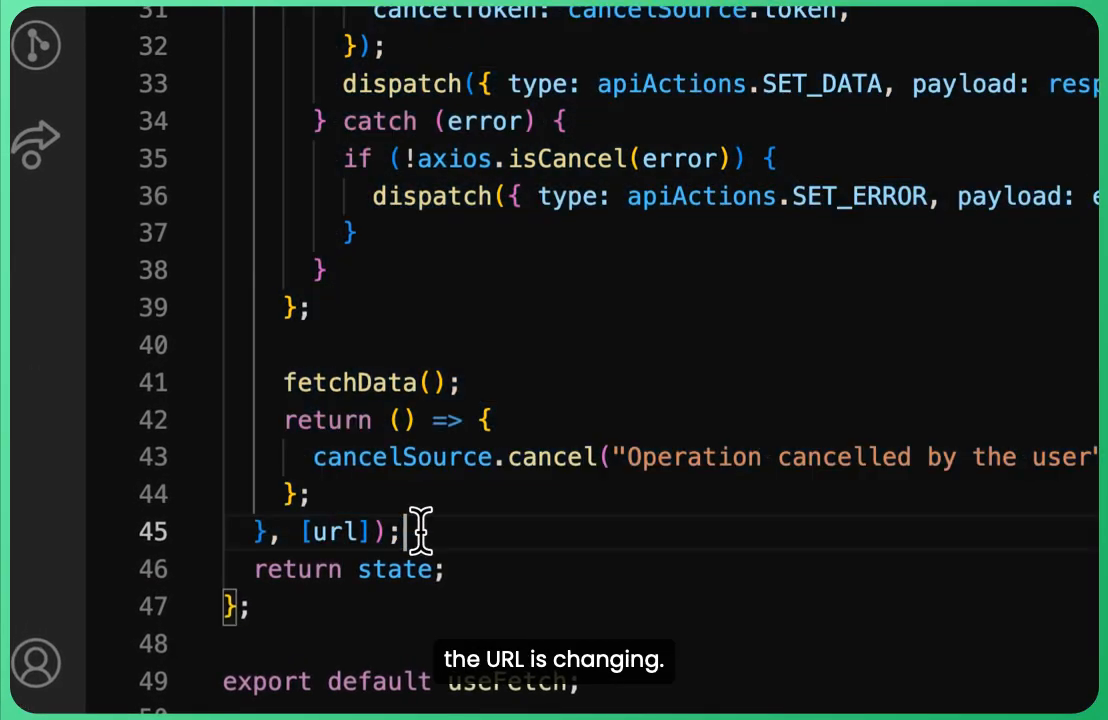
Highlight the [url] dependency of the useFetch effect
{"action": "double_click", "coordinate": [335, 531]}
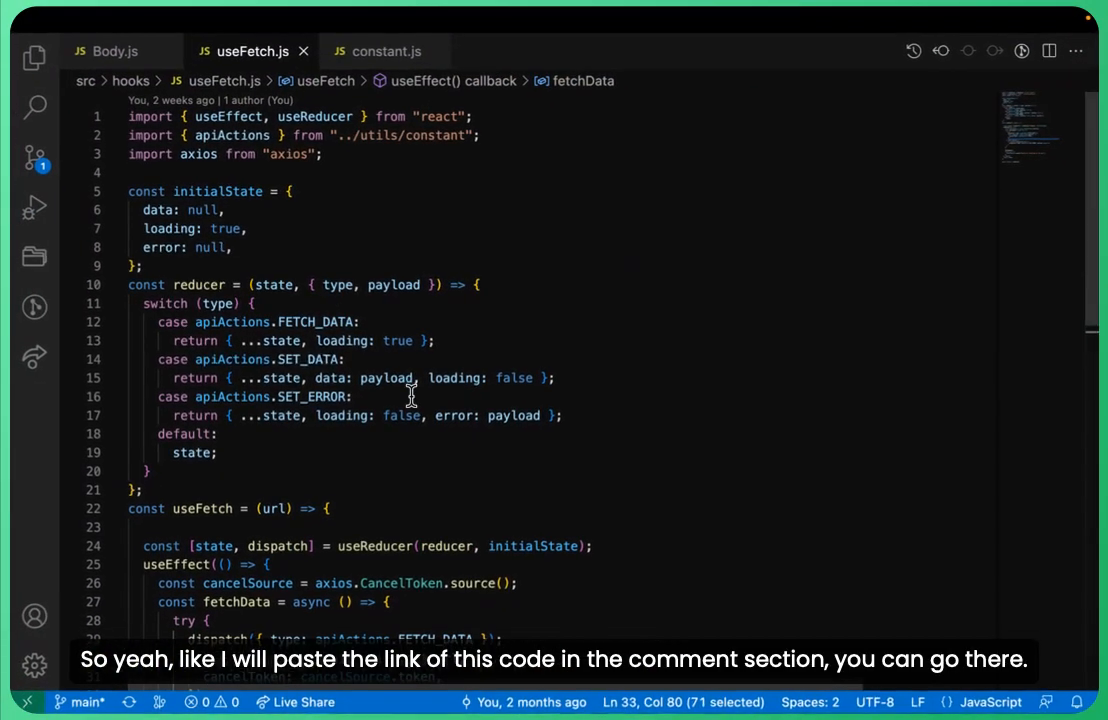
{"action": "mouse_move", "coordinate": [476, 285]}
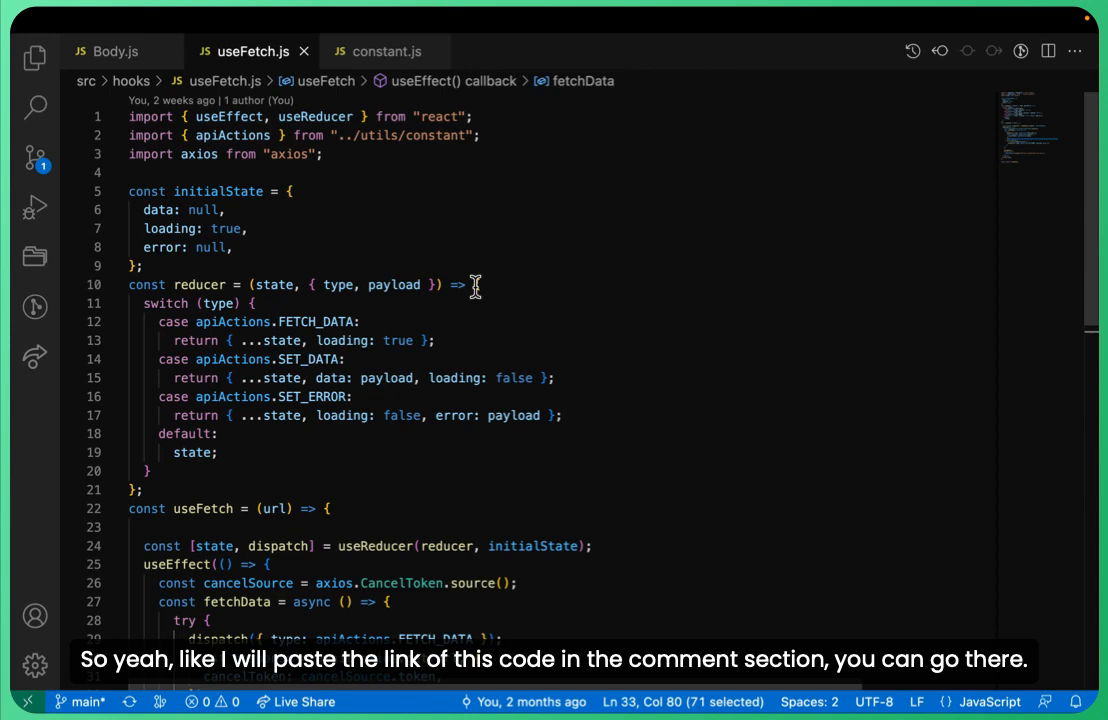
{"action": "mouse_move", "coordinate": [643, 458]}
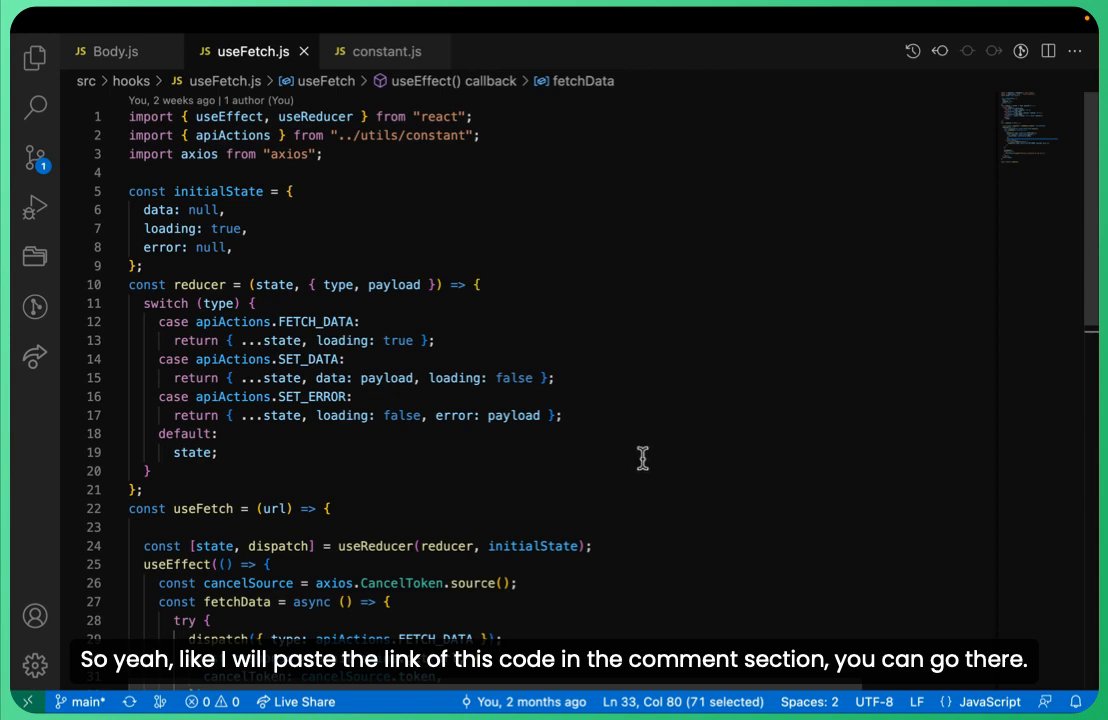